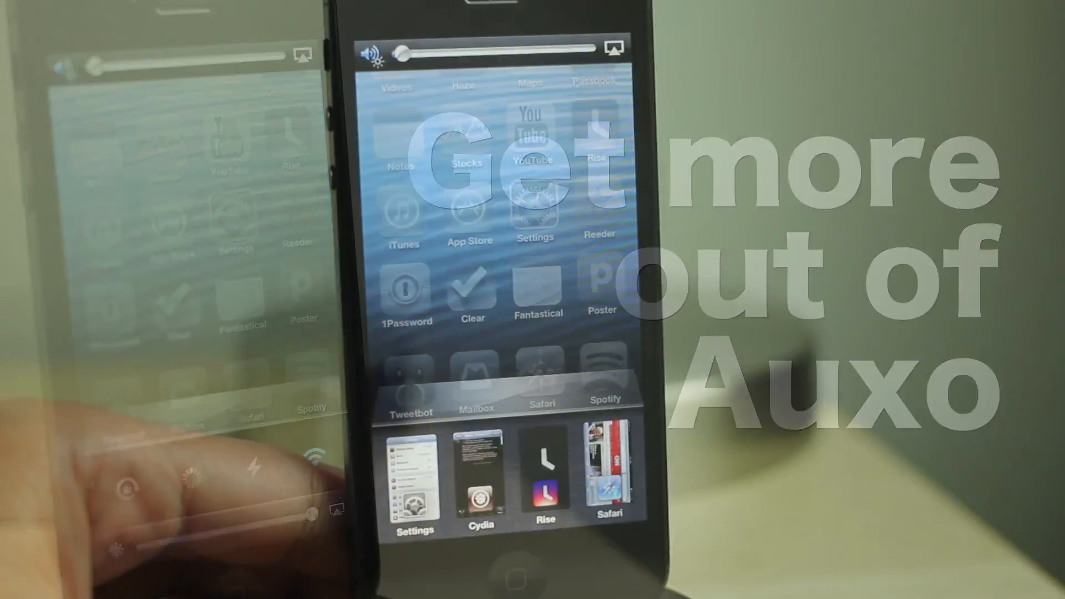
Step: Tap the Settings card in the Auxo app switcher to launch Settings
click(414, 467)
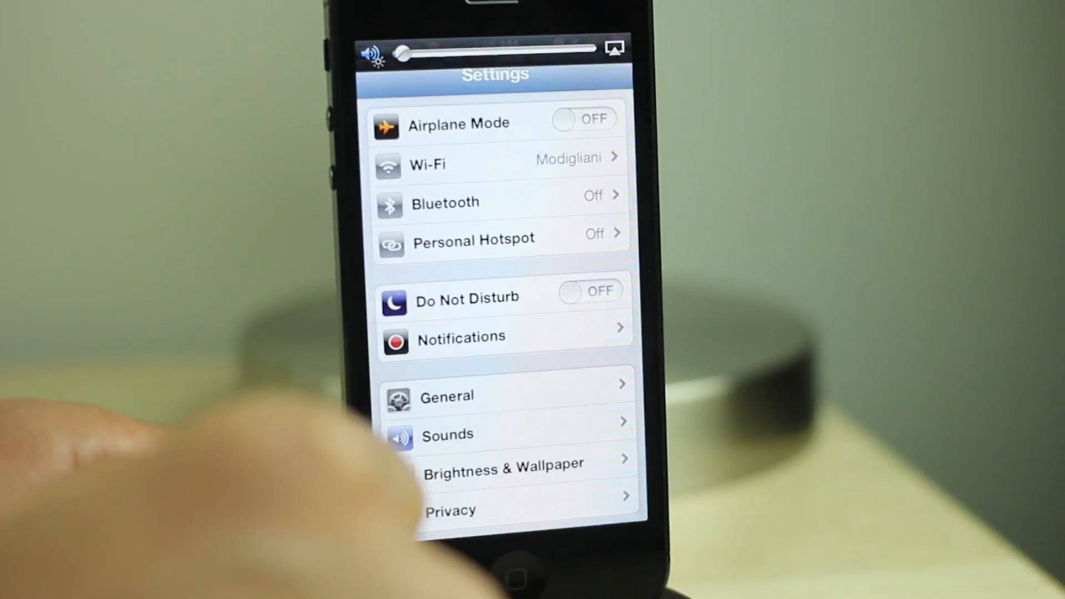
Step: Scroll to Auxo in the Settings list and enter its Configuration page
scroll(down, 3)
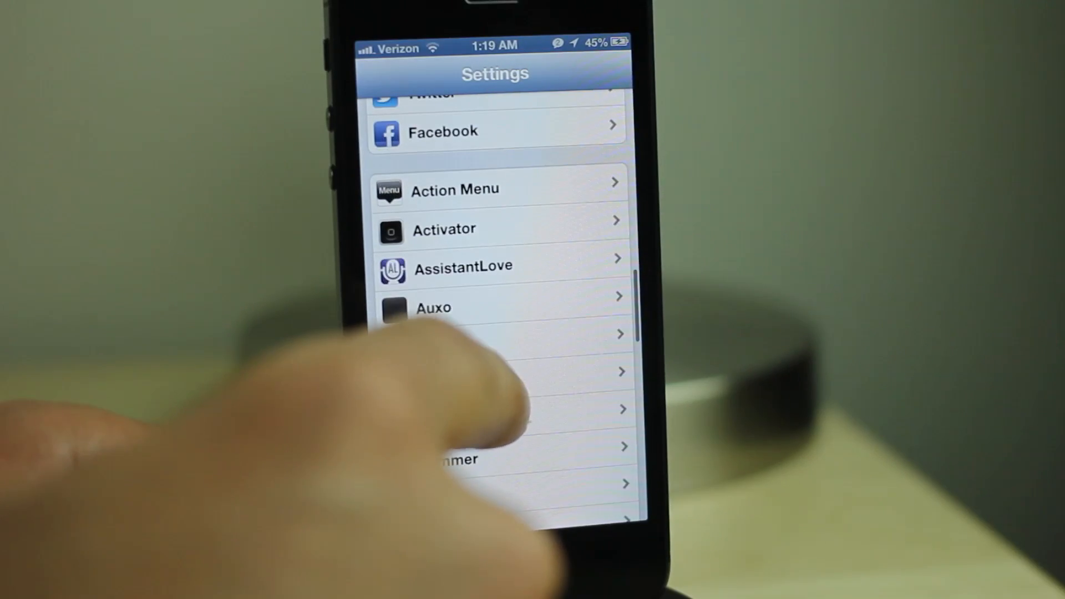
click(434, 307)
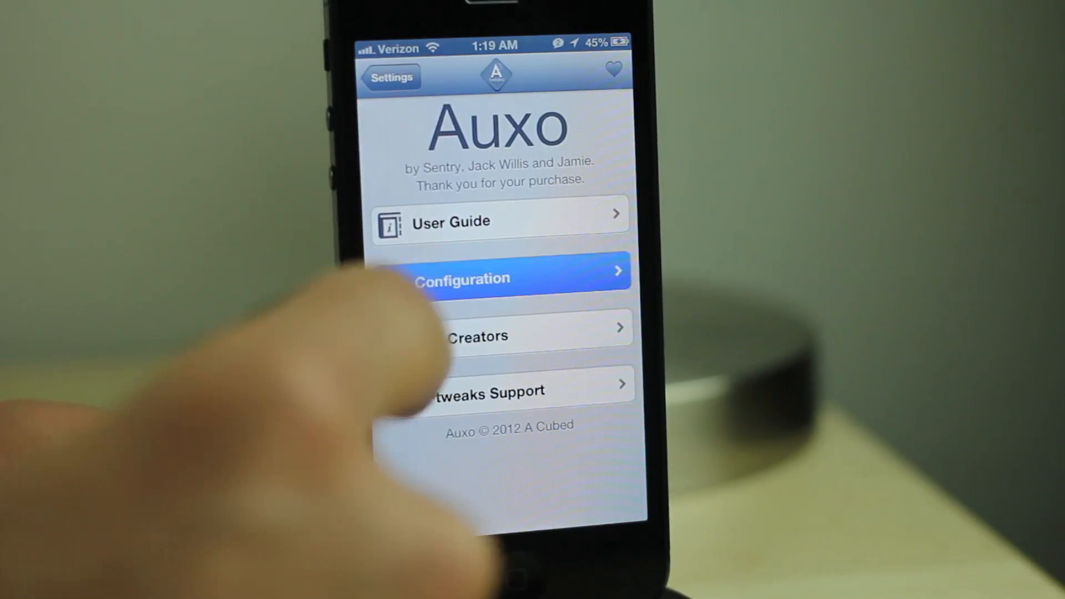
click(499, 278)
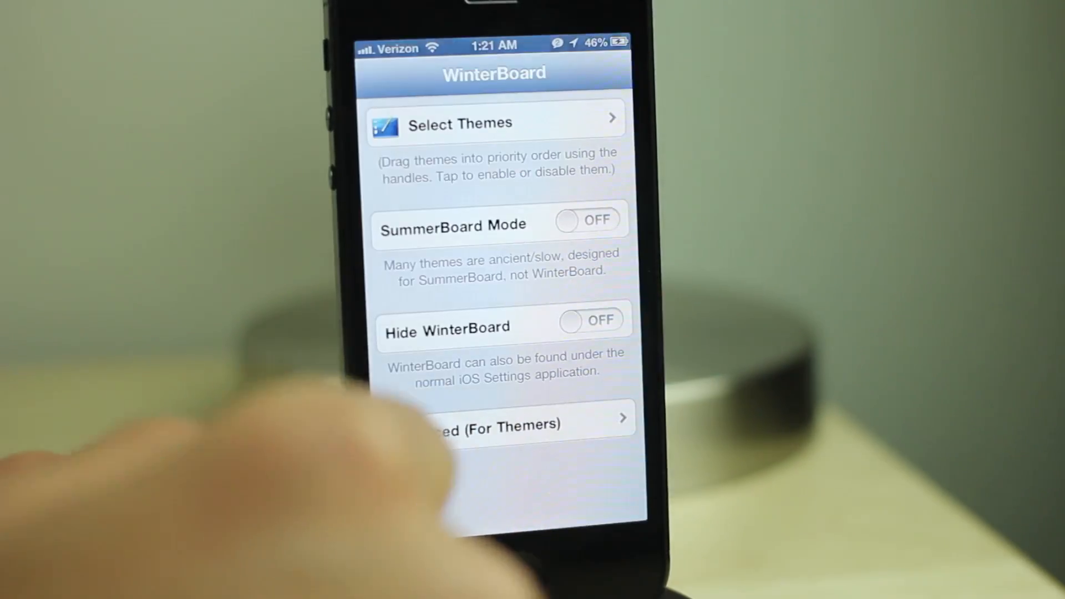
Step: Open Select Themes and enable the Auxo NCLike (blue) theme in the list
click(494, 122)
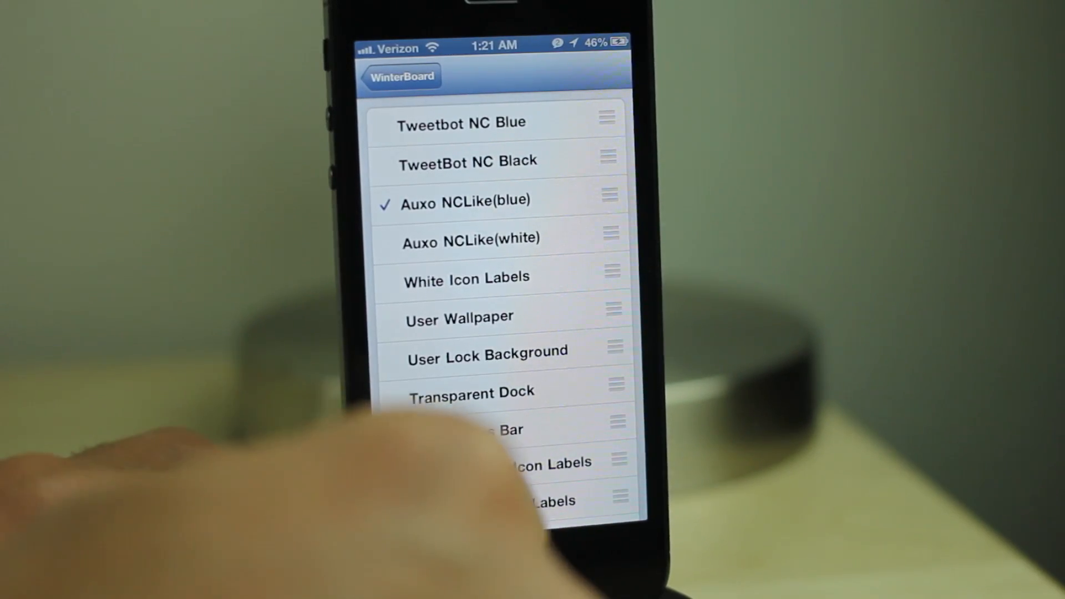
scroll(down, 3)
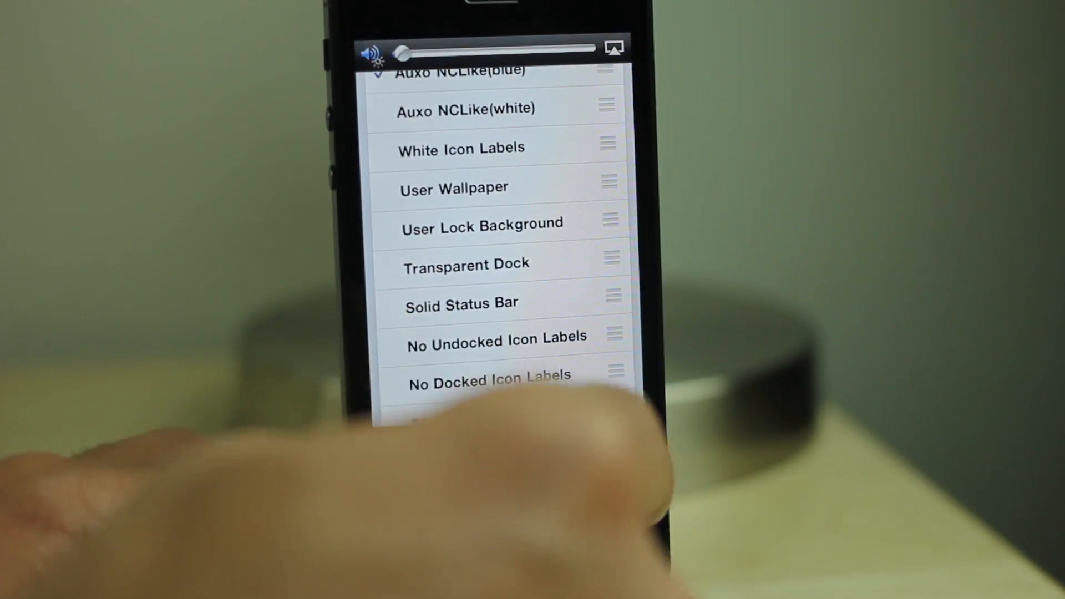